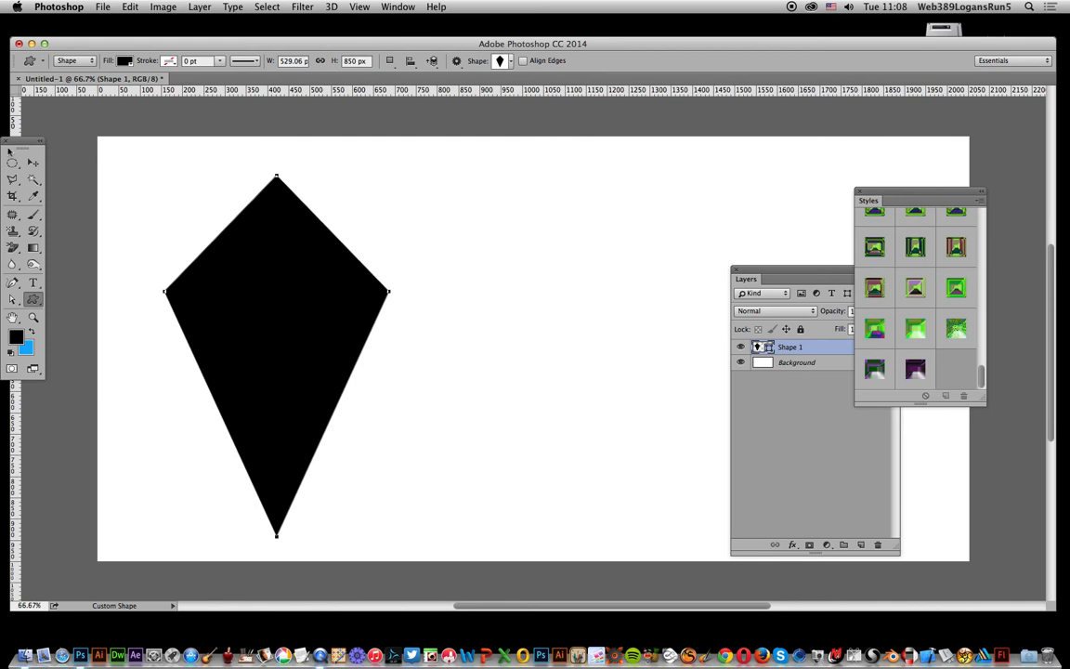
Browse the custom shape picker and show its library options menu.
click(11, 164)
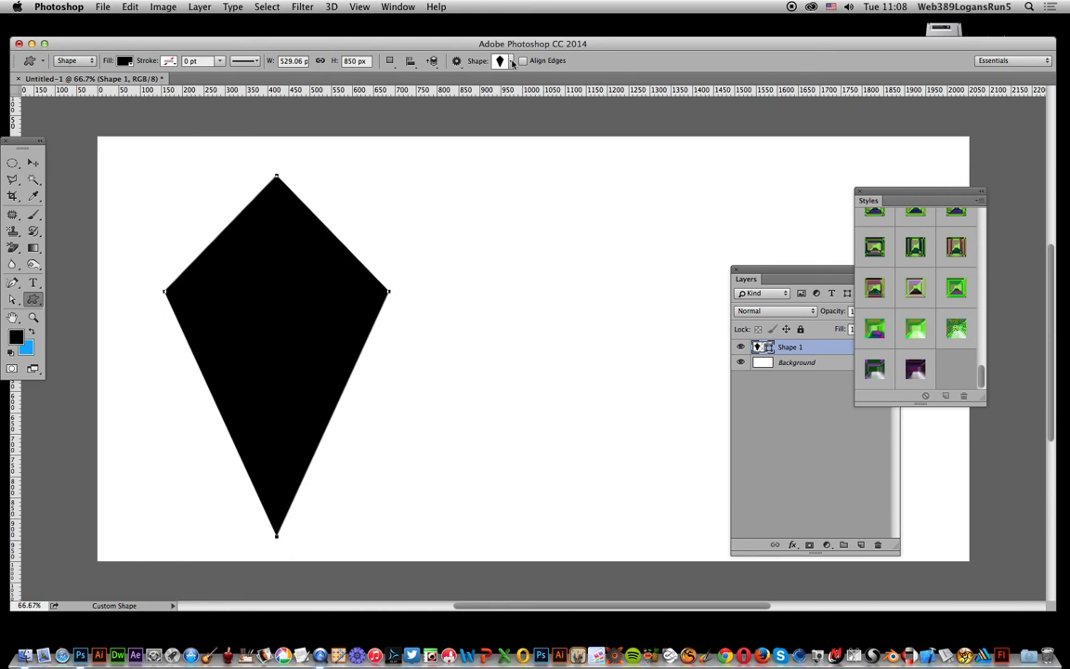
click(509, 59)
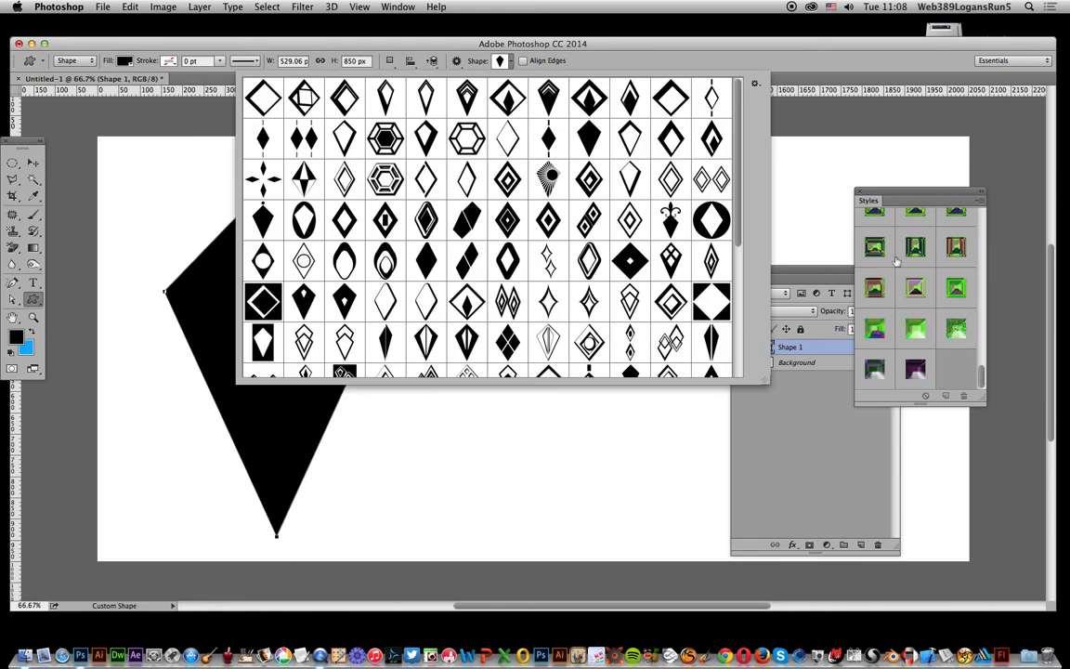
click(757, 85)
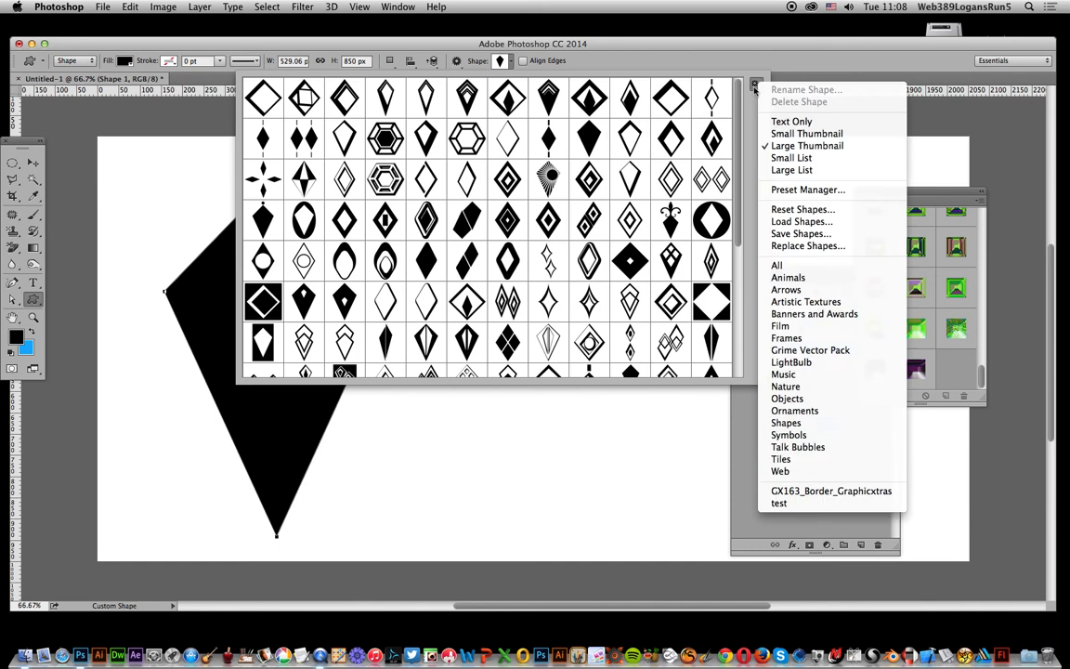
mouse_move(734, 49)
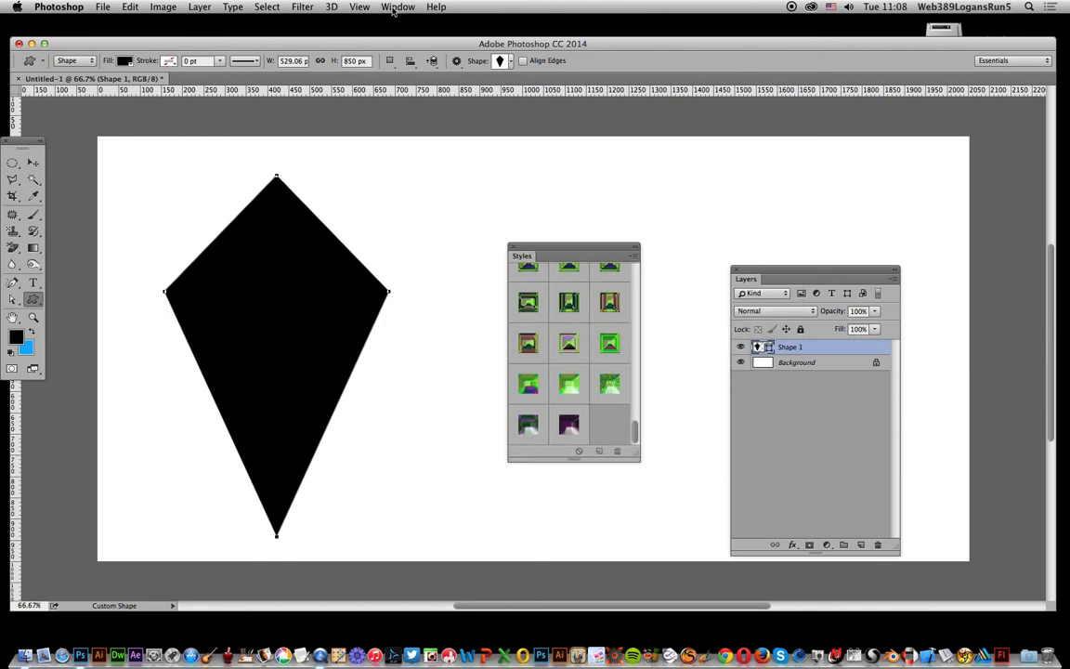
Apply a pink textured style preset to the kite and show the Styles preset options.
click(397, 8)
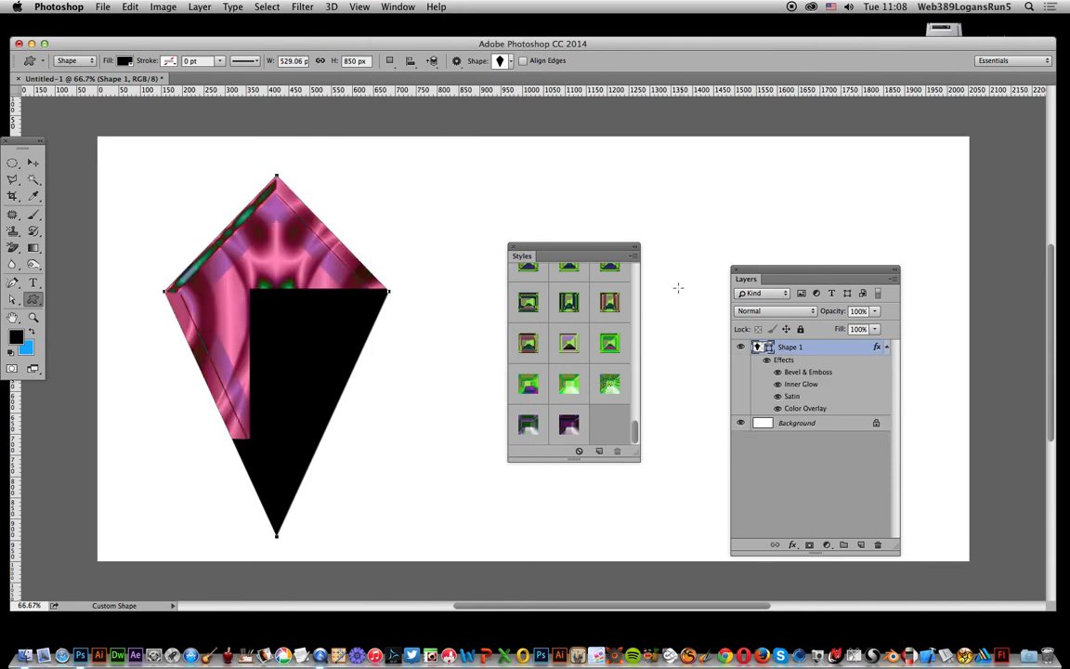
click(632, 256)
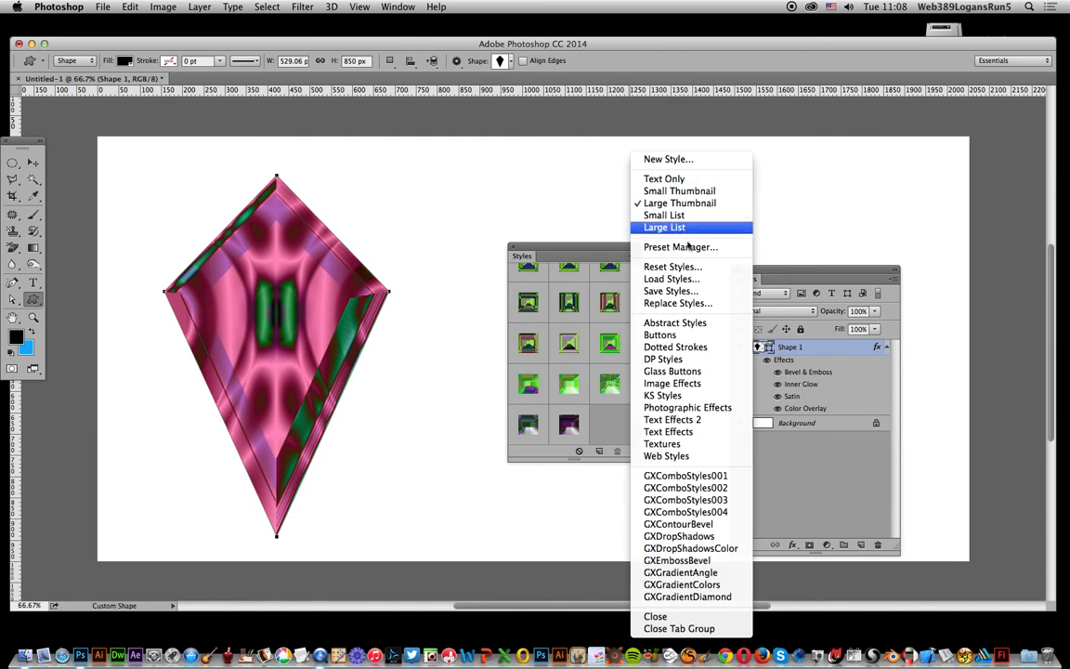
mouse_move(664, 443)
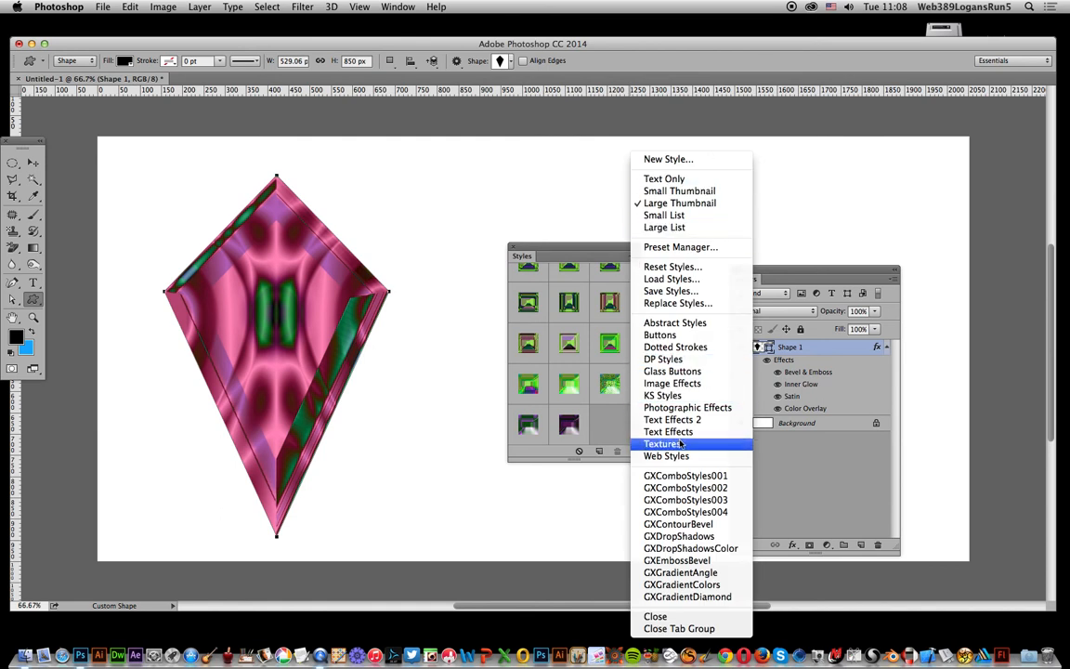
mouse_move(669, 431)
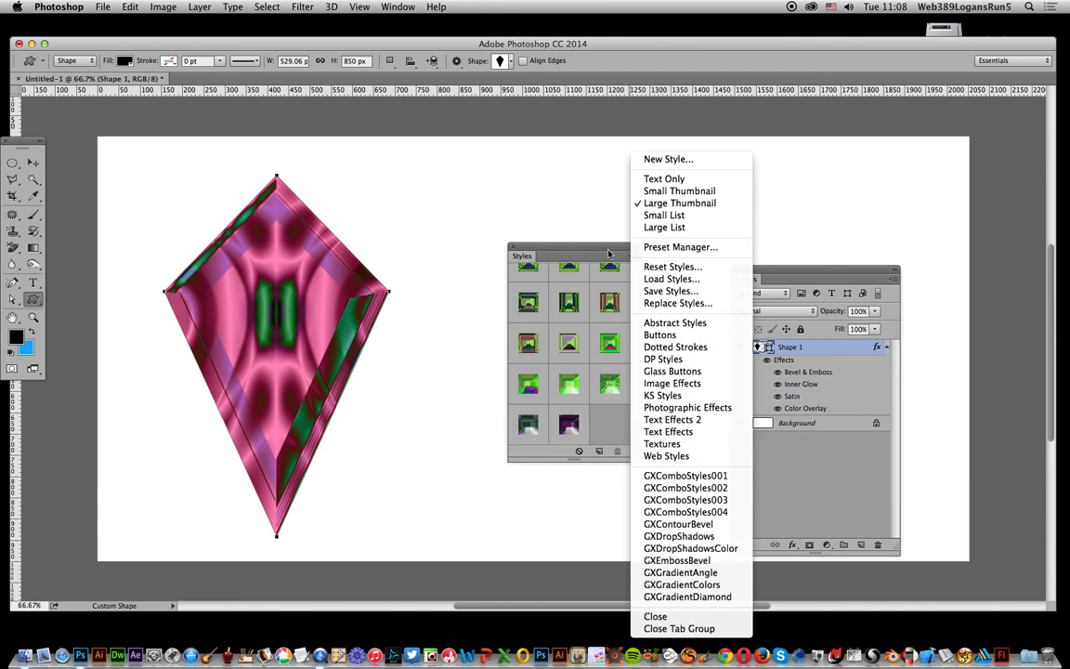
mouse_move(576, 253)
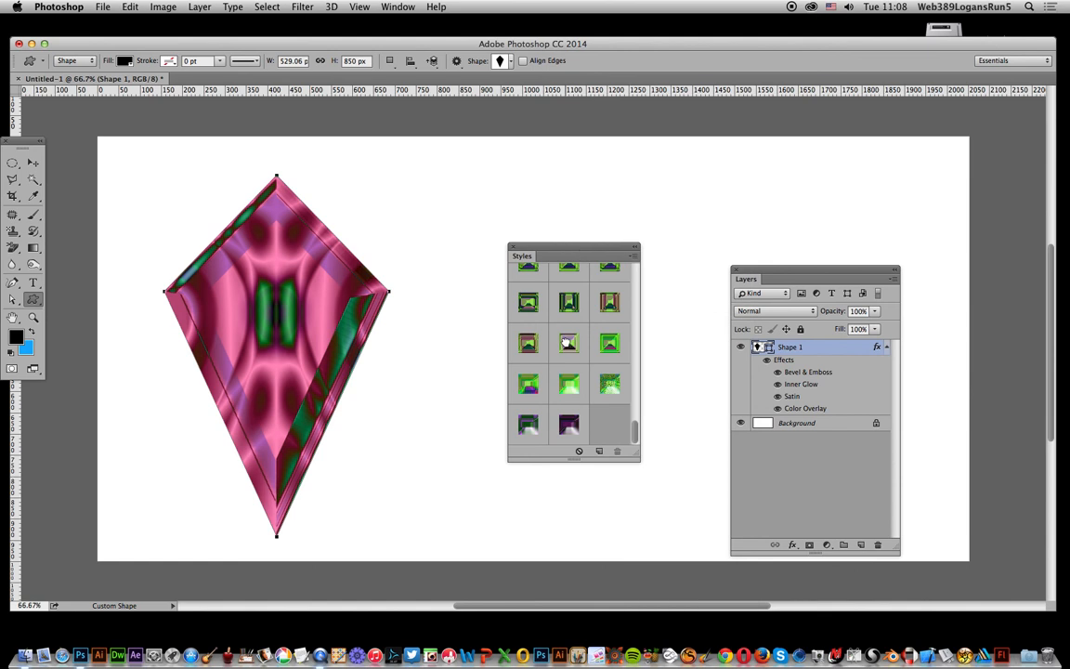
mouse_move(594, 357)
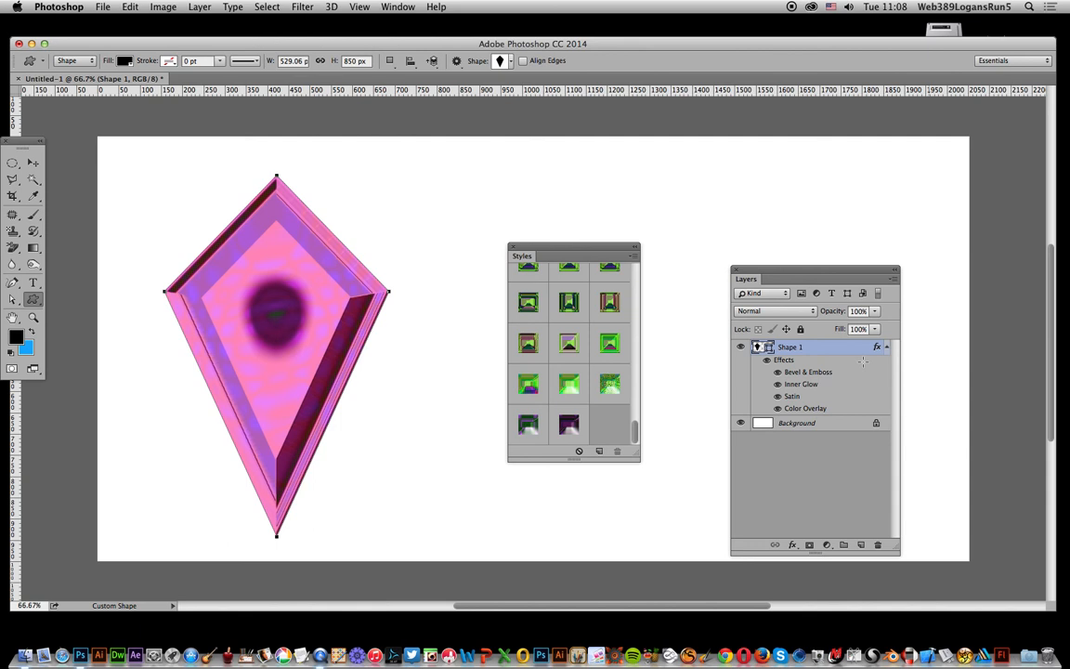
mouse_move(816, 375)
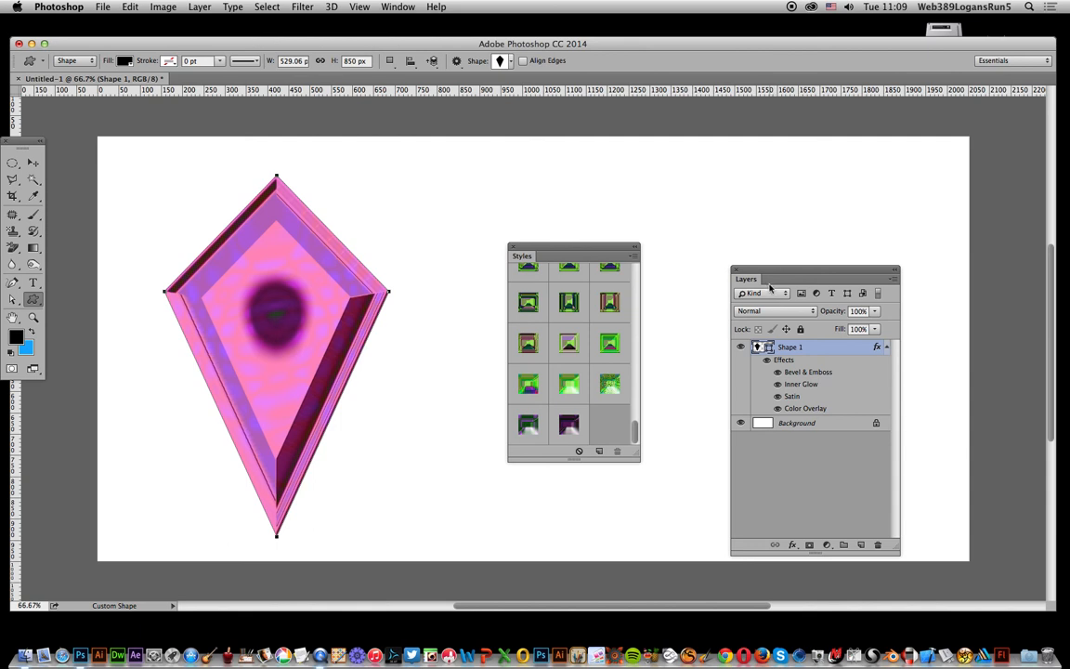
mouse_move(790, 376)
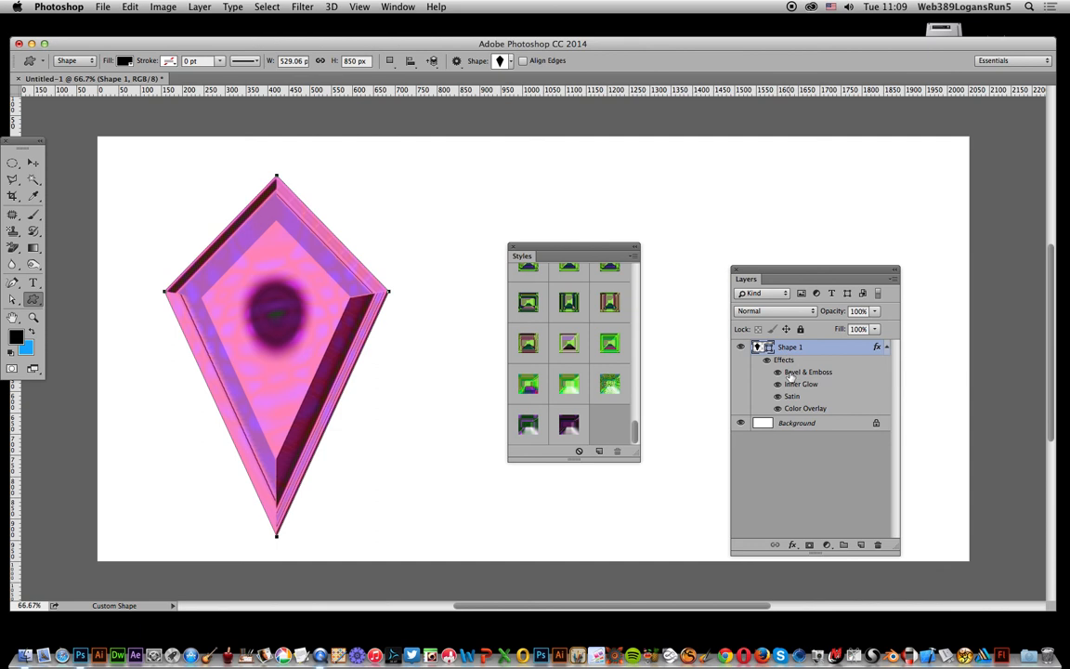
mouse_move(751, 334)
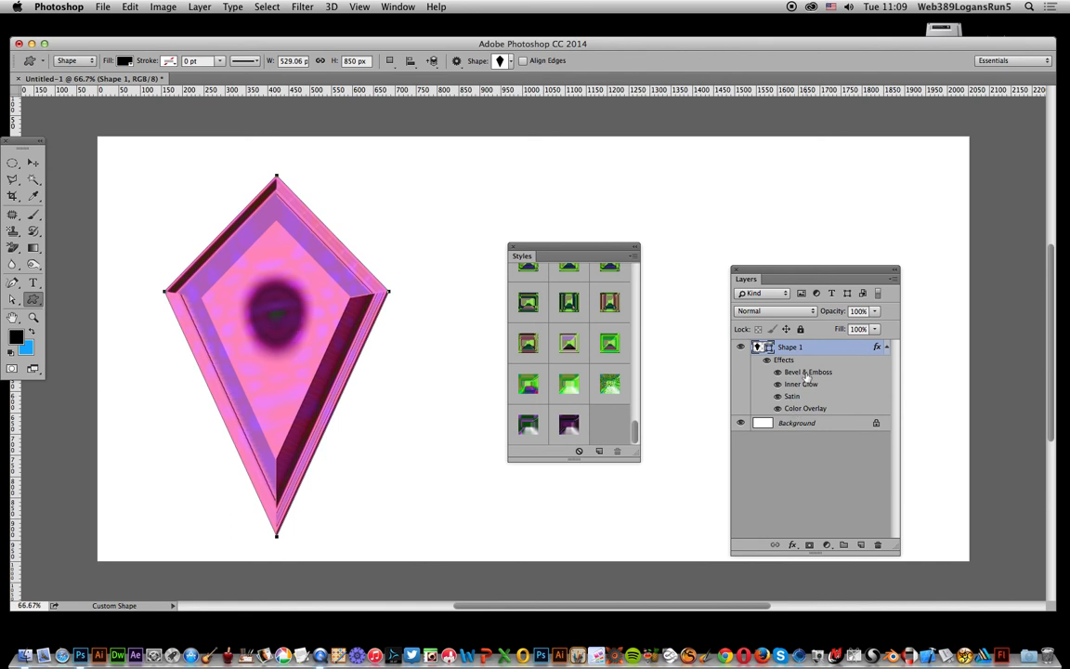
Reshape the Bevel & Emboss gloss contour curve to soften the kite's bevel edges.
double_click(808, 371)
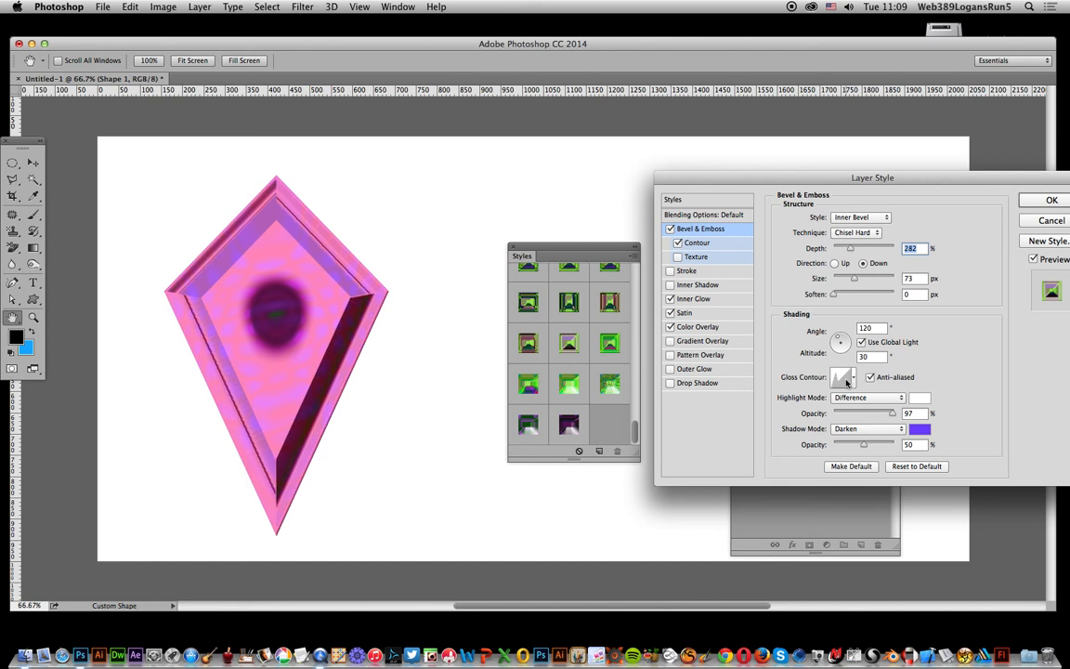
click(840, 377)
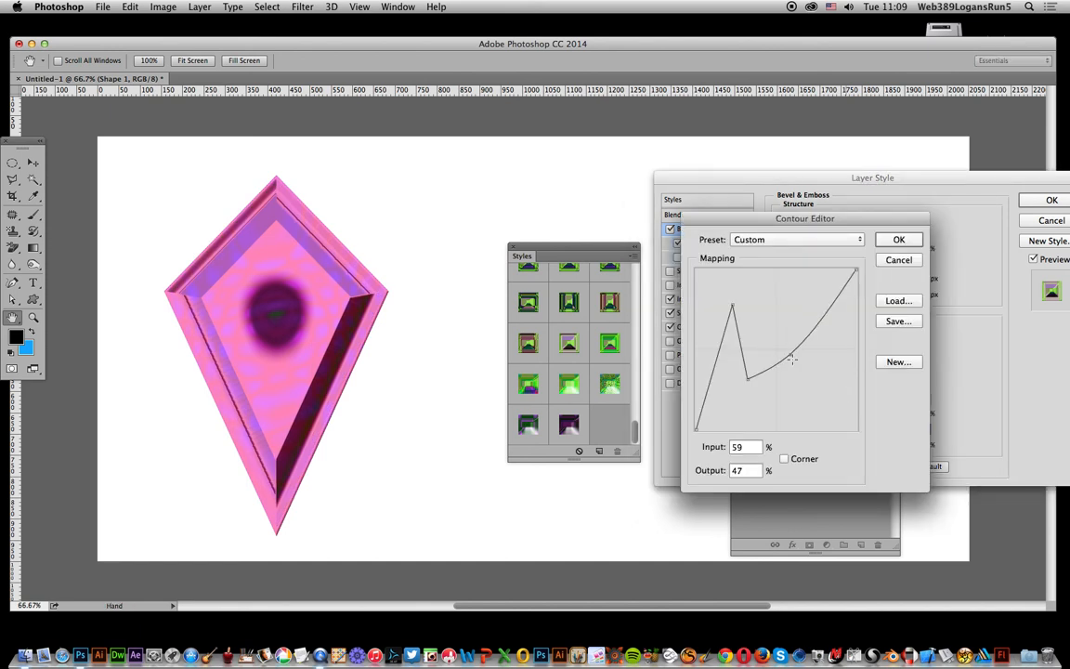
drag(792, 360, 814, 400)
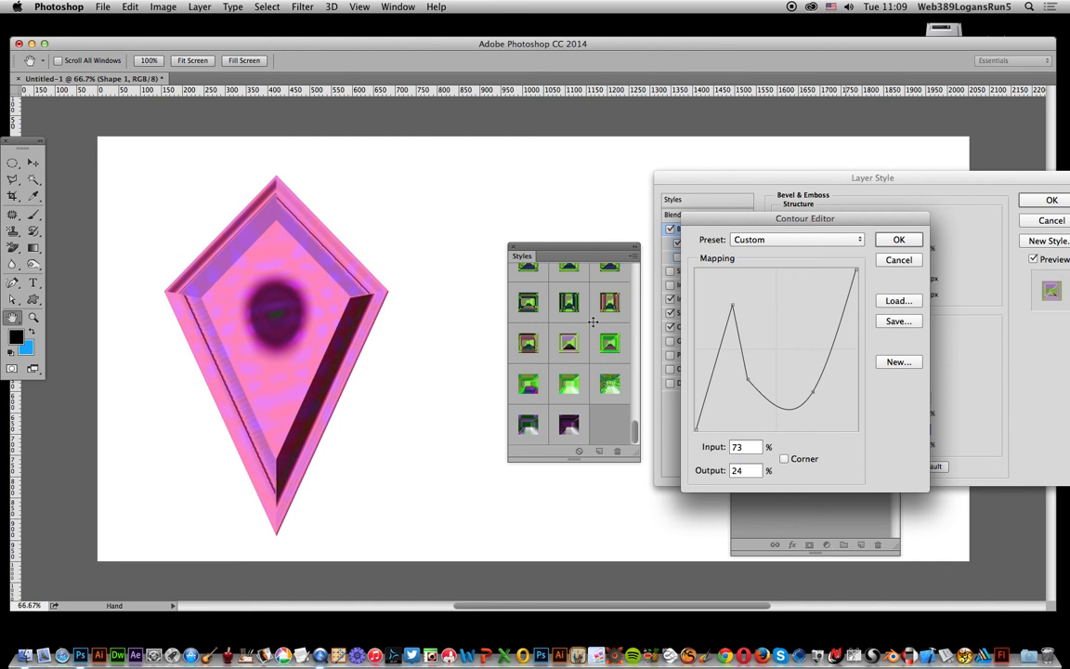
mouse_move(855, 275)
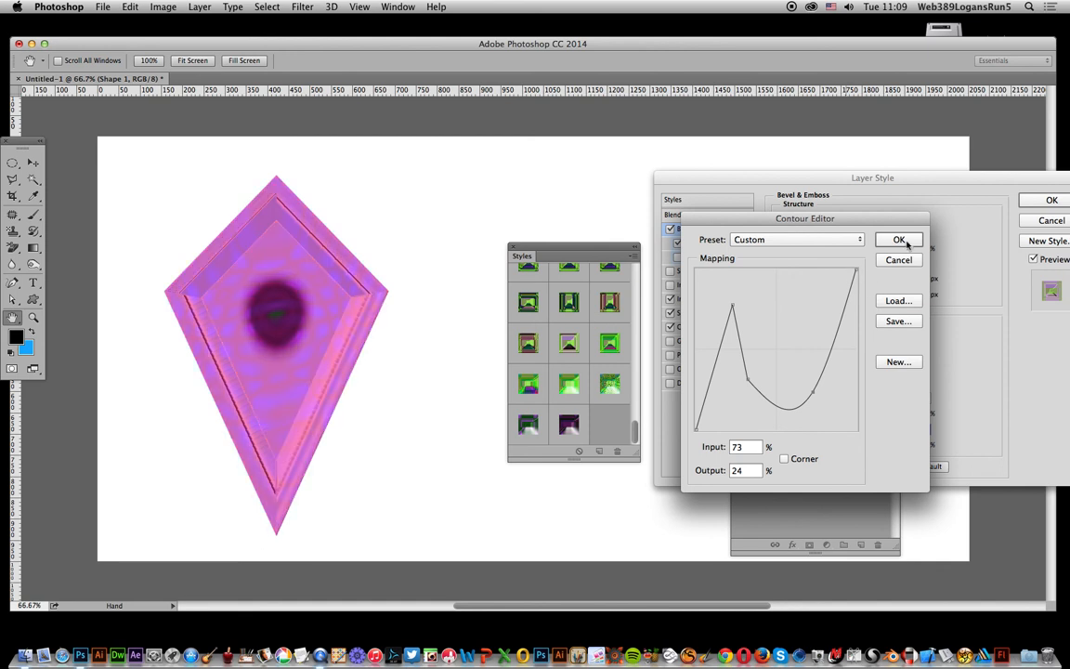
click(899, 239)
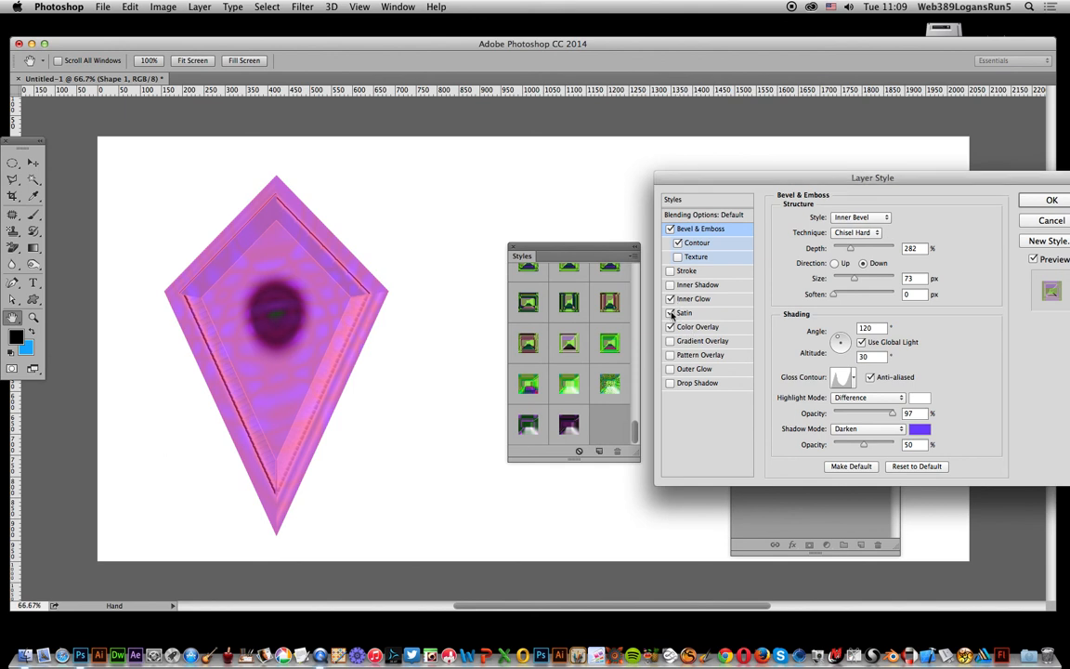
mouse_move(620, 318)
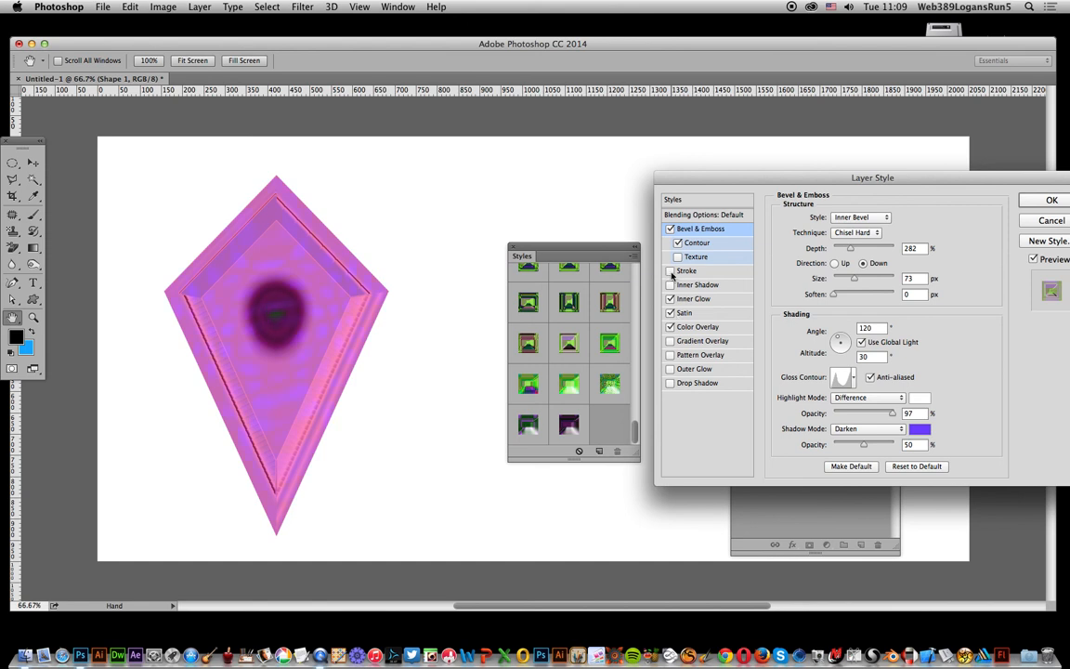
Add a 51 px black stroke positioned Outside the kite and confirm the layer style.
click(678, 242)
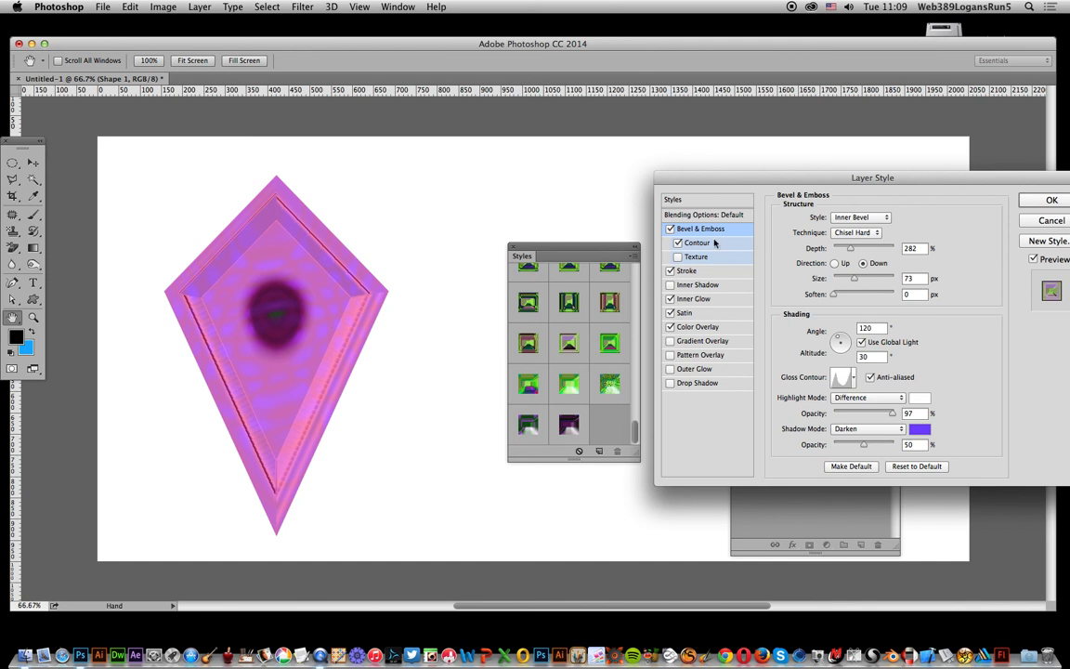
click(687, 271)
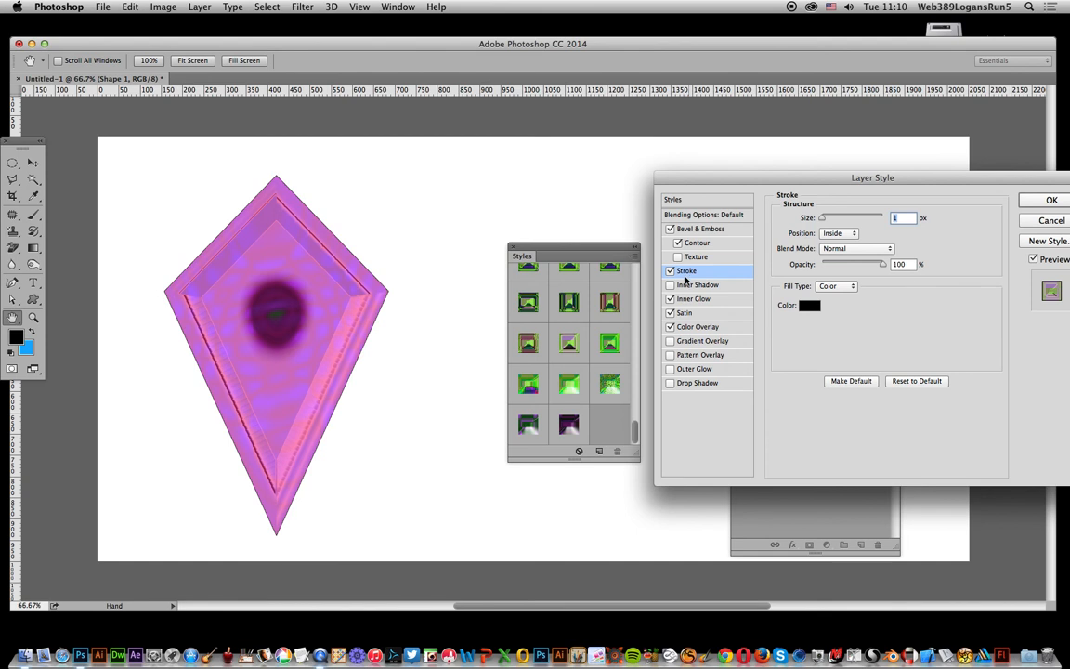
drag(825, 218, 833, 218)
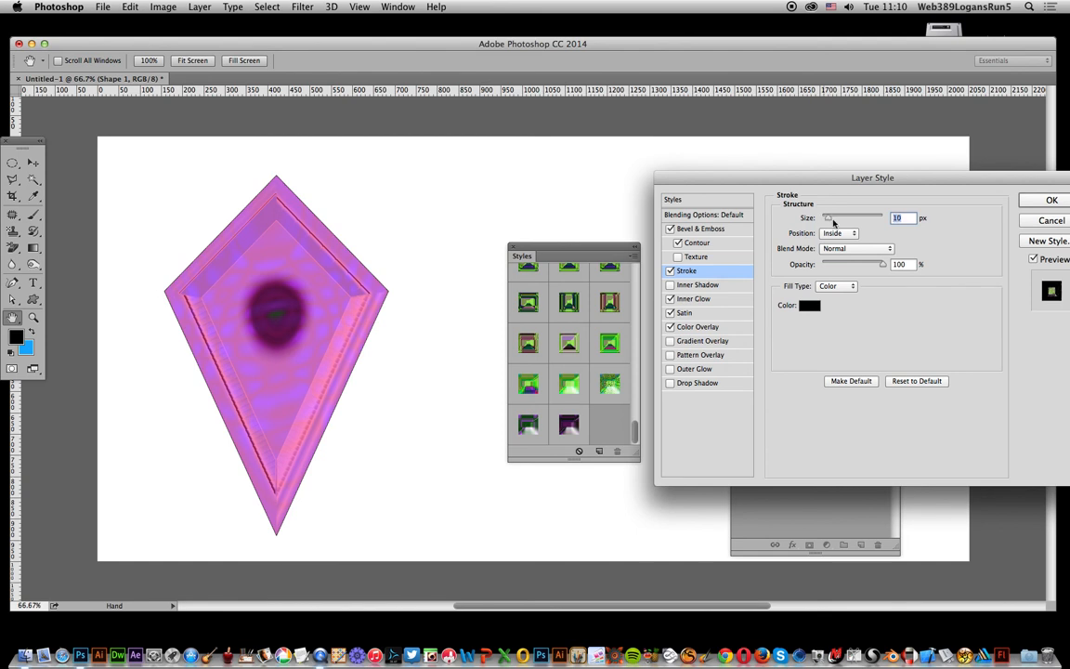
drag(828, 217, 839, 217)
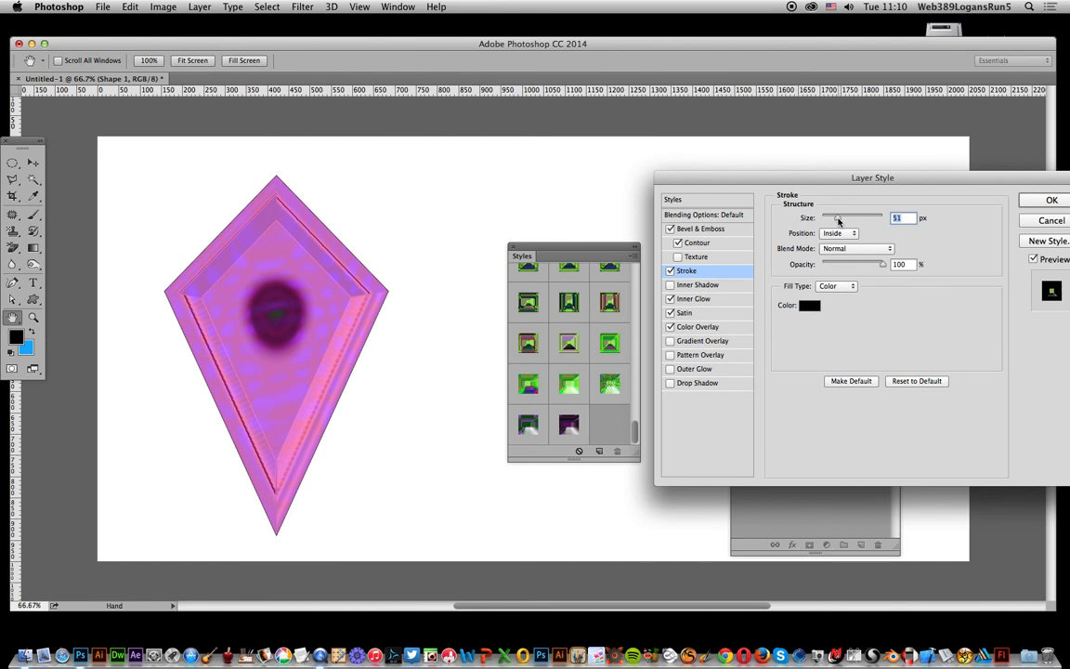
click(836, 234)
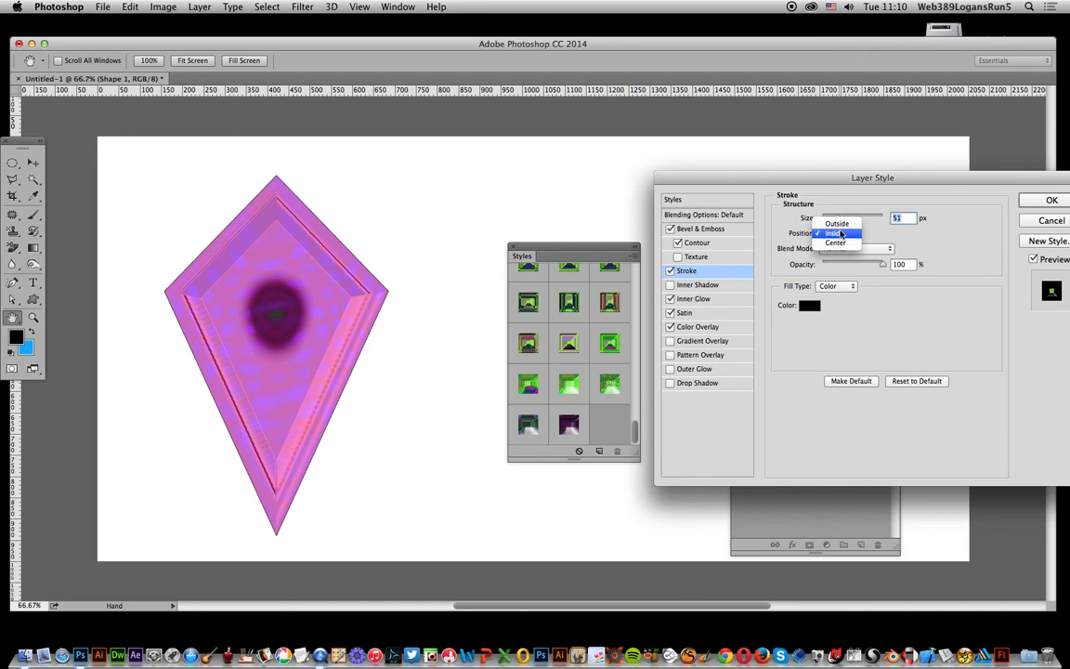
click(836, 223)
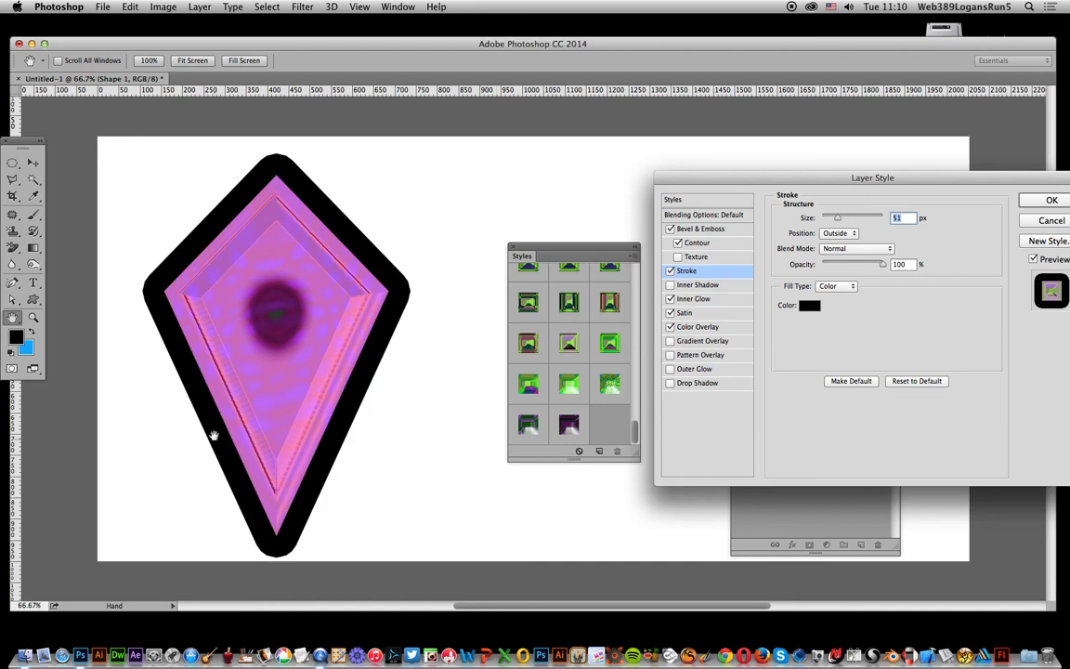
click(1052, 200)
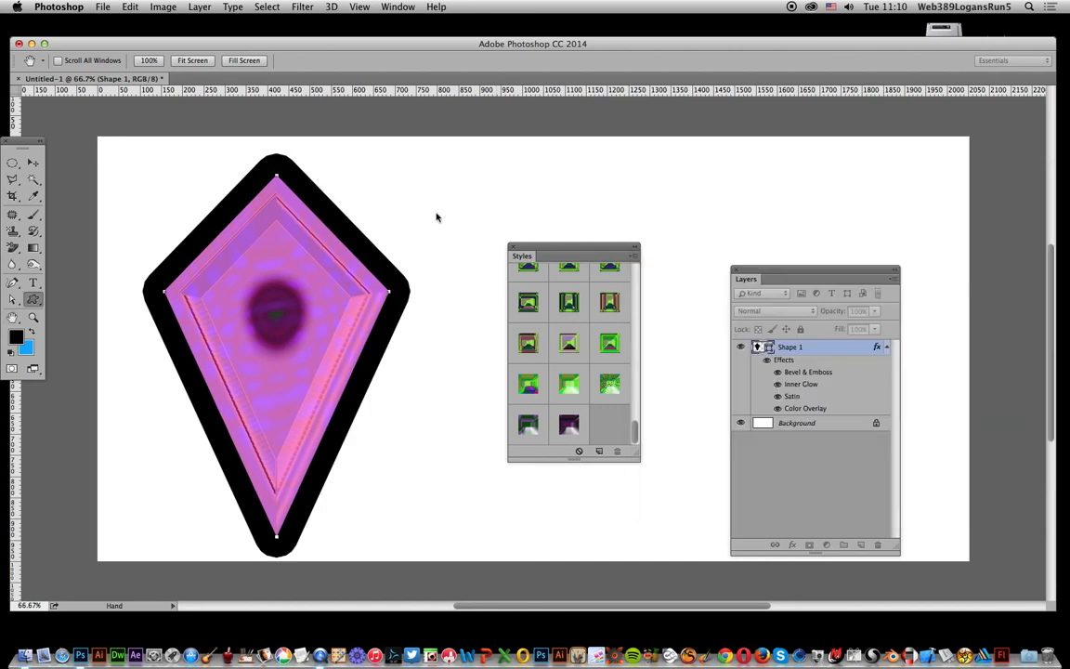
mouse_move(565, 367)
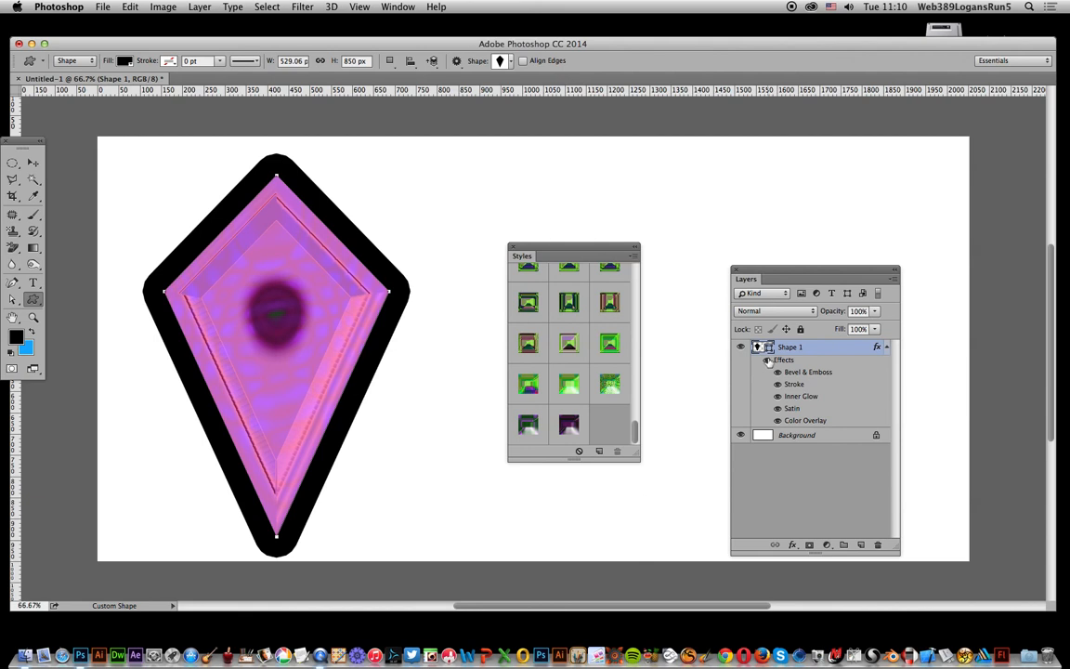
Hide the kite's layer effects via the Effects eye, then show the Layer menu commands.
click(740, 360)
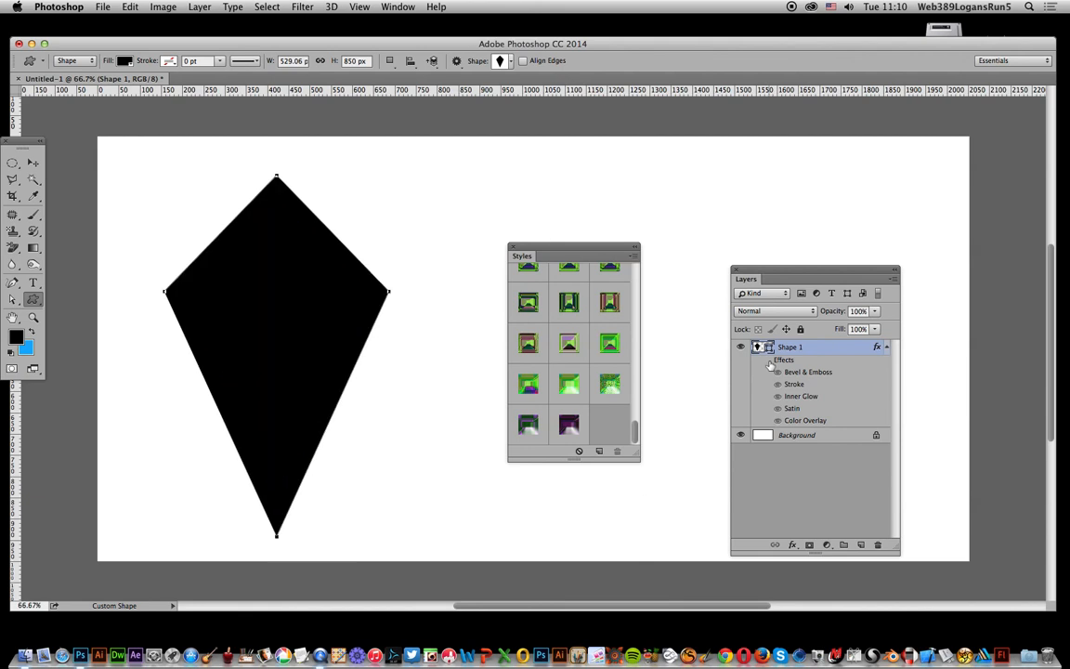
mouse_move(739, 360)
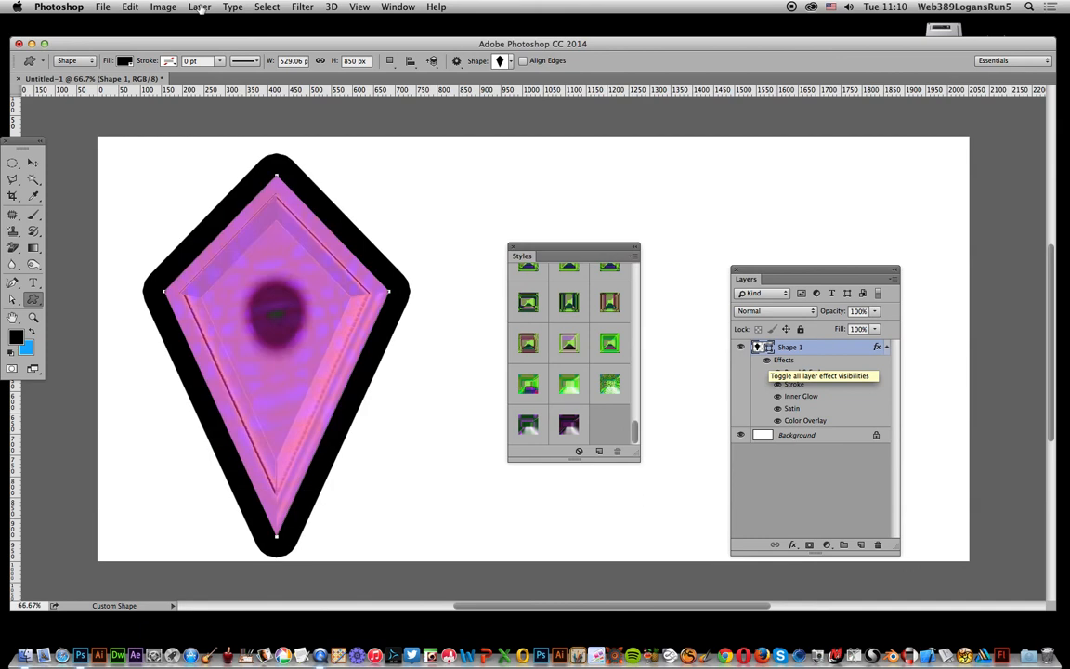
click(199, 7)
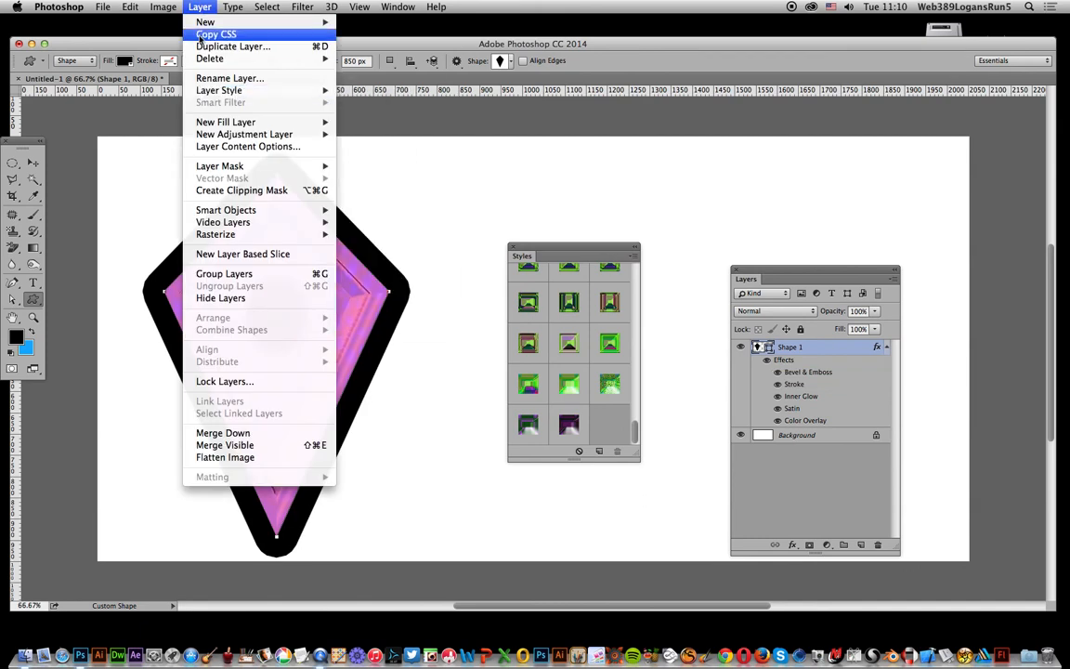
mouse_move(220, 89)
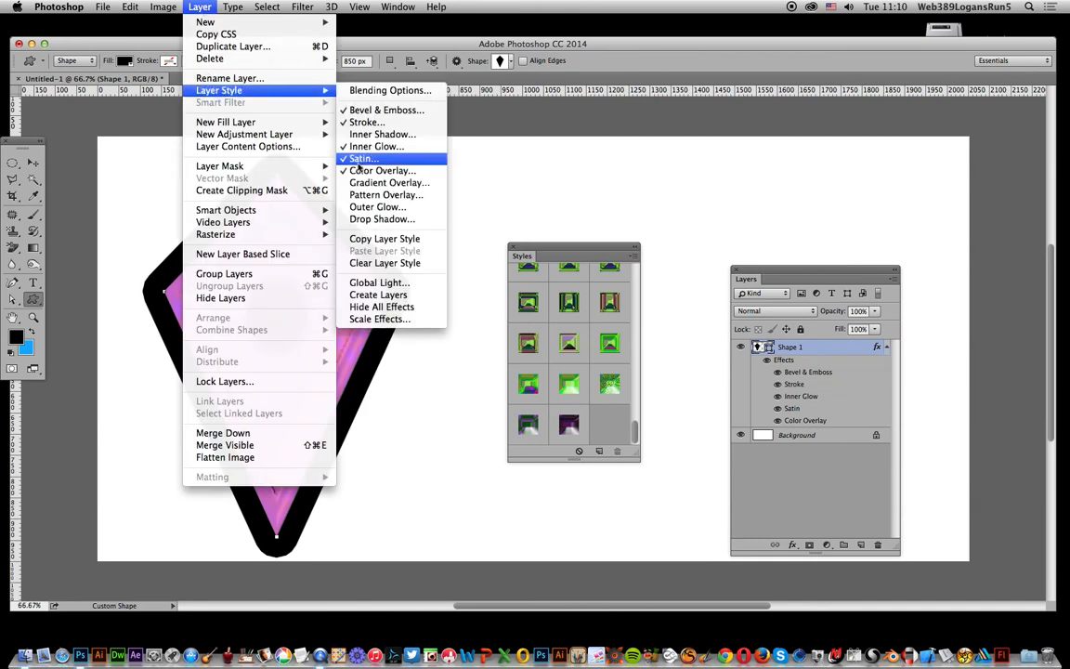
mouse_move(385, 264)
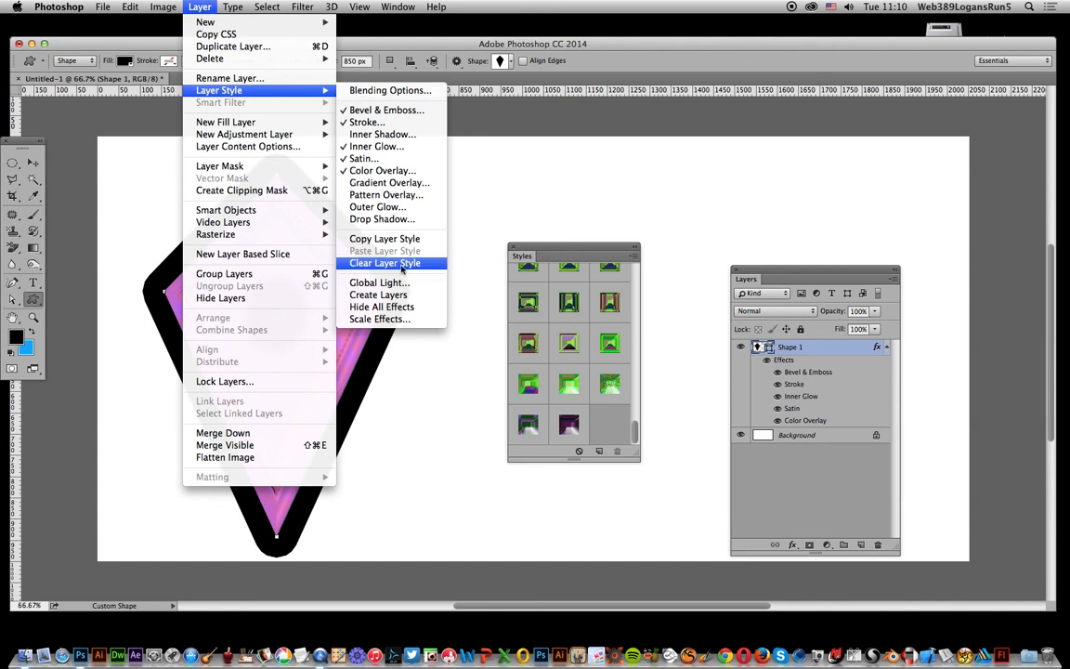
mouse_move(381, 307)
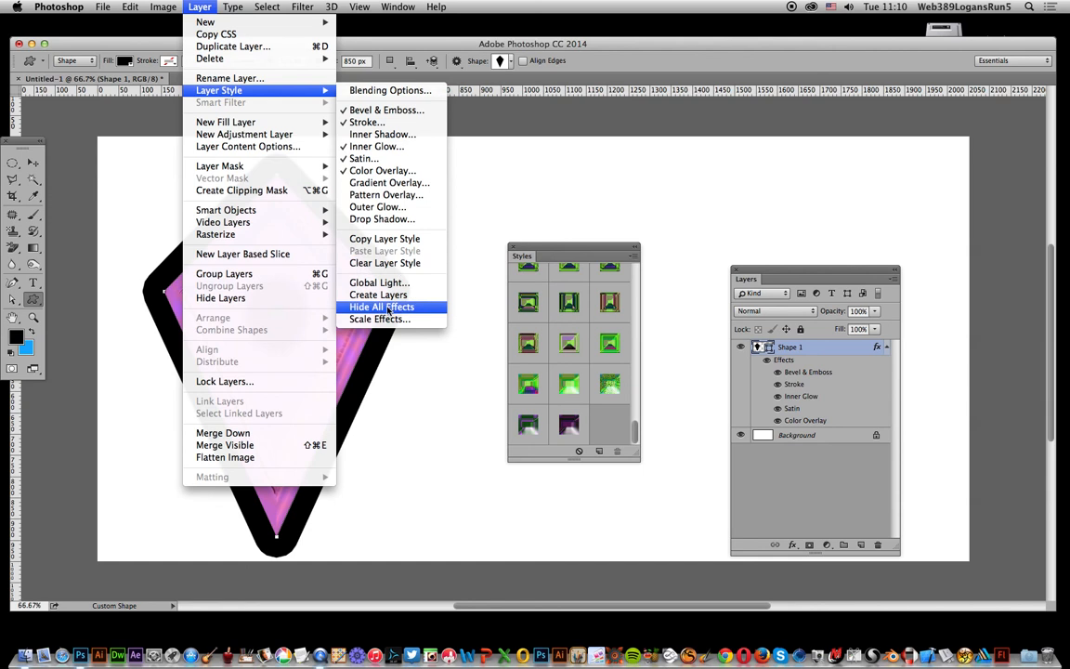
mouse_move(379, 320)
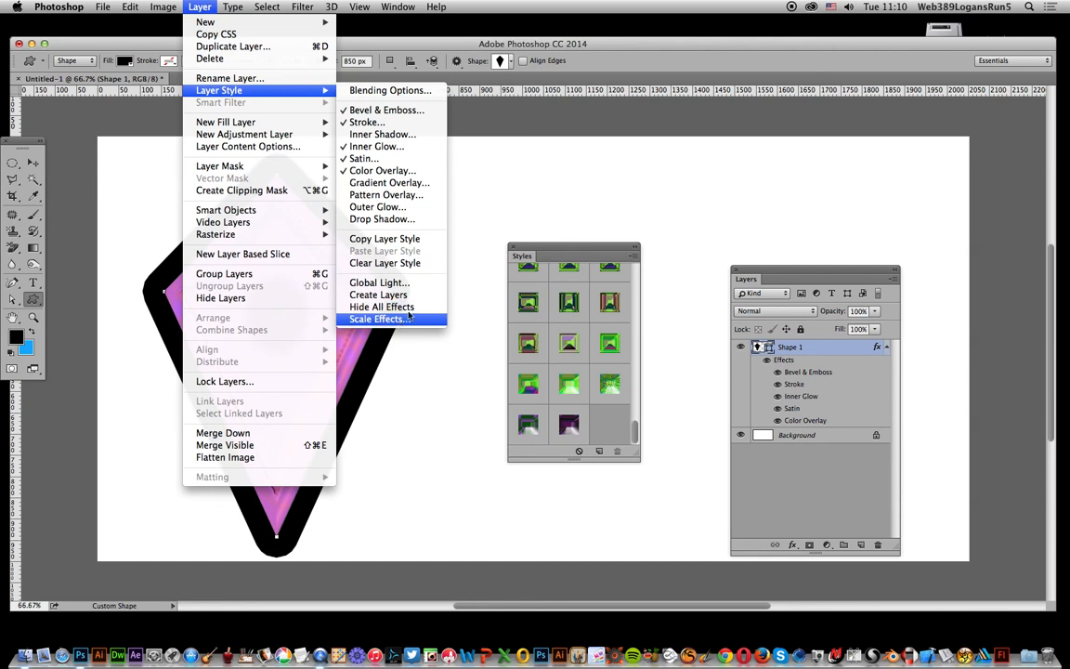
click(379, 319)
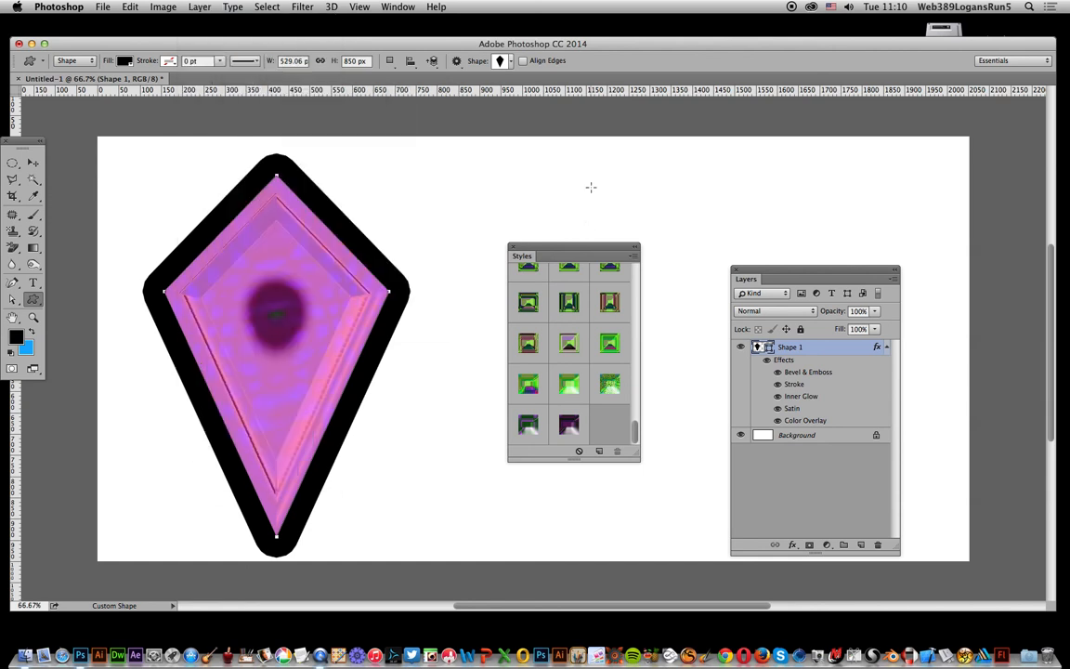